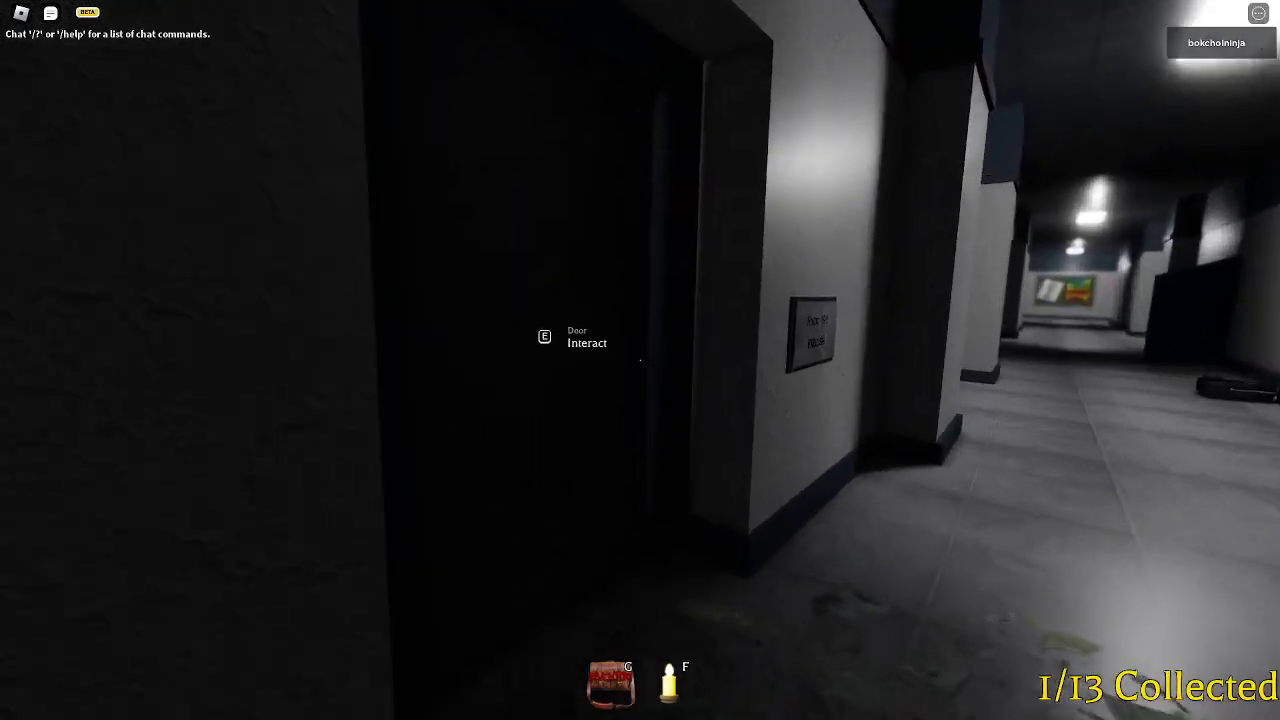
- Open the hallway door ahead to continue collecting butterflies and keys
{"action": "key", "text": "e"}
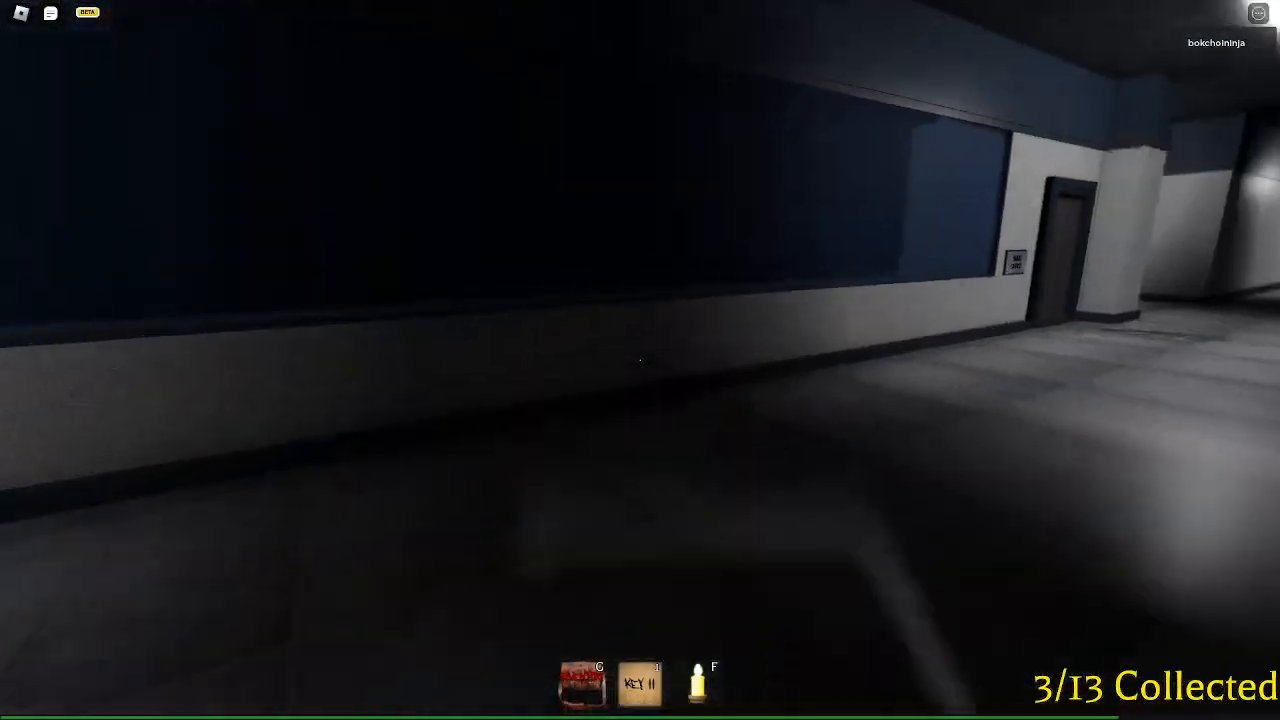
{"action": "mouse_move", "coordinate": [640, 360]}
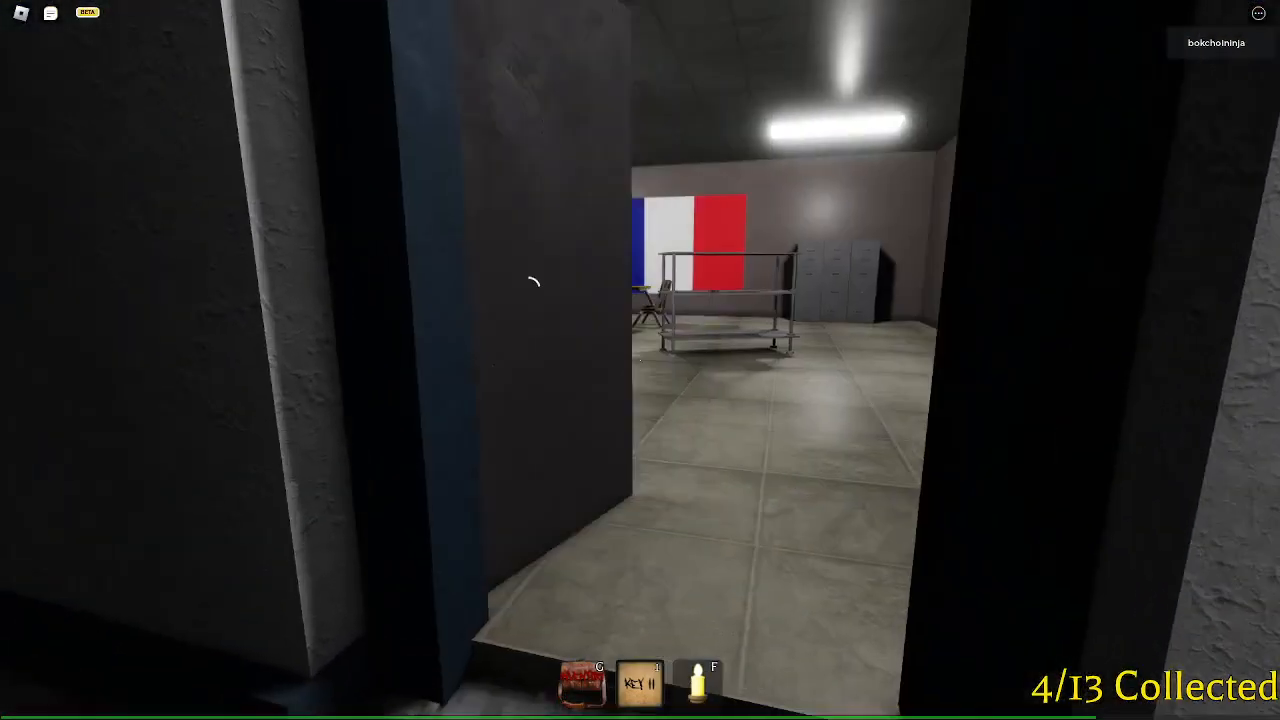
{"action": "mouse_move", "coordinate": [640, 360]}
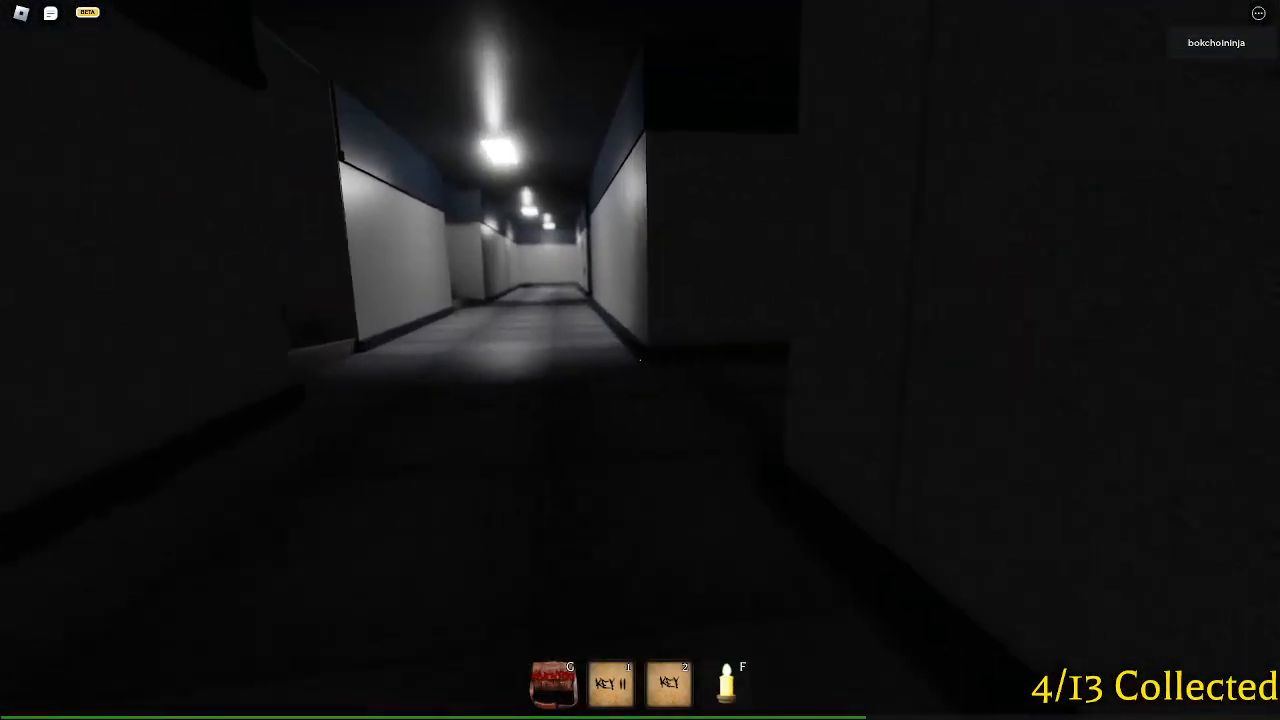
- Walk forward through the dark hallways searching for more butterflies and the third key
{"action": "key", "text": "w"}
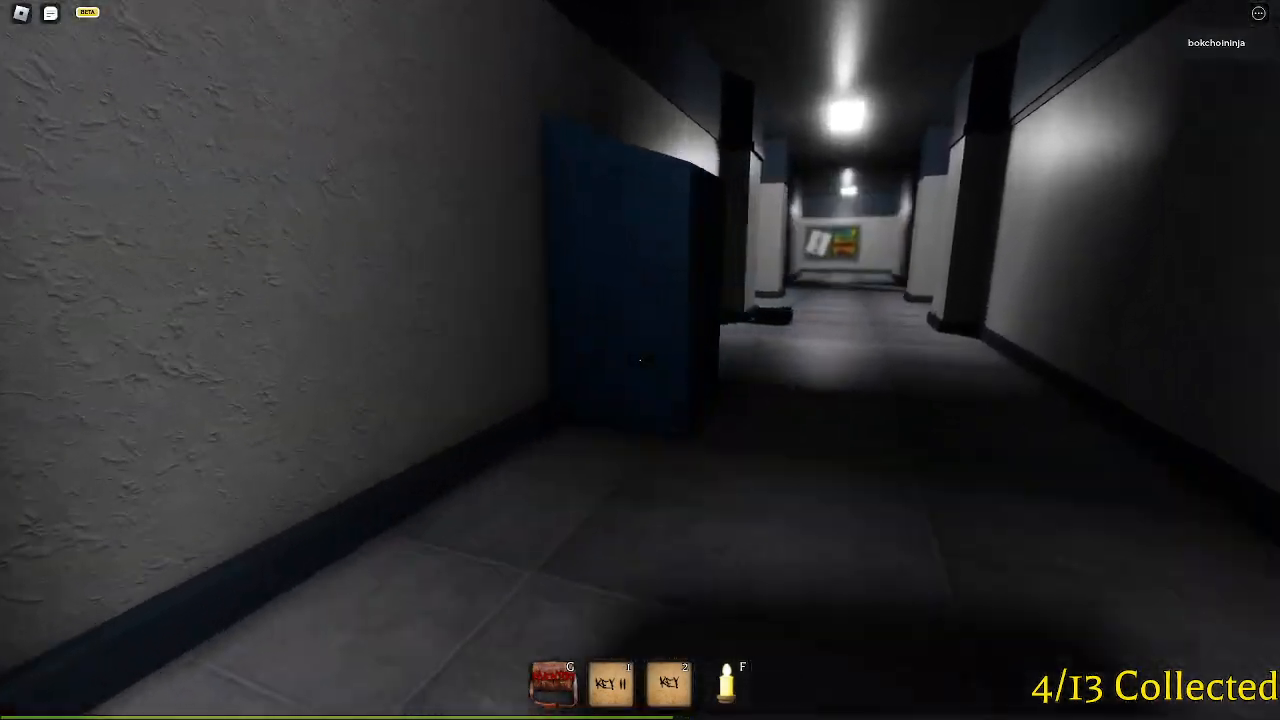
{"action": "mouse_move", "coordinate": [640, 360]}
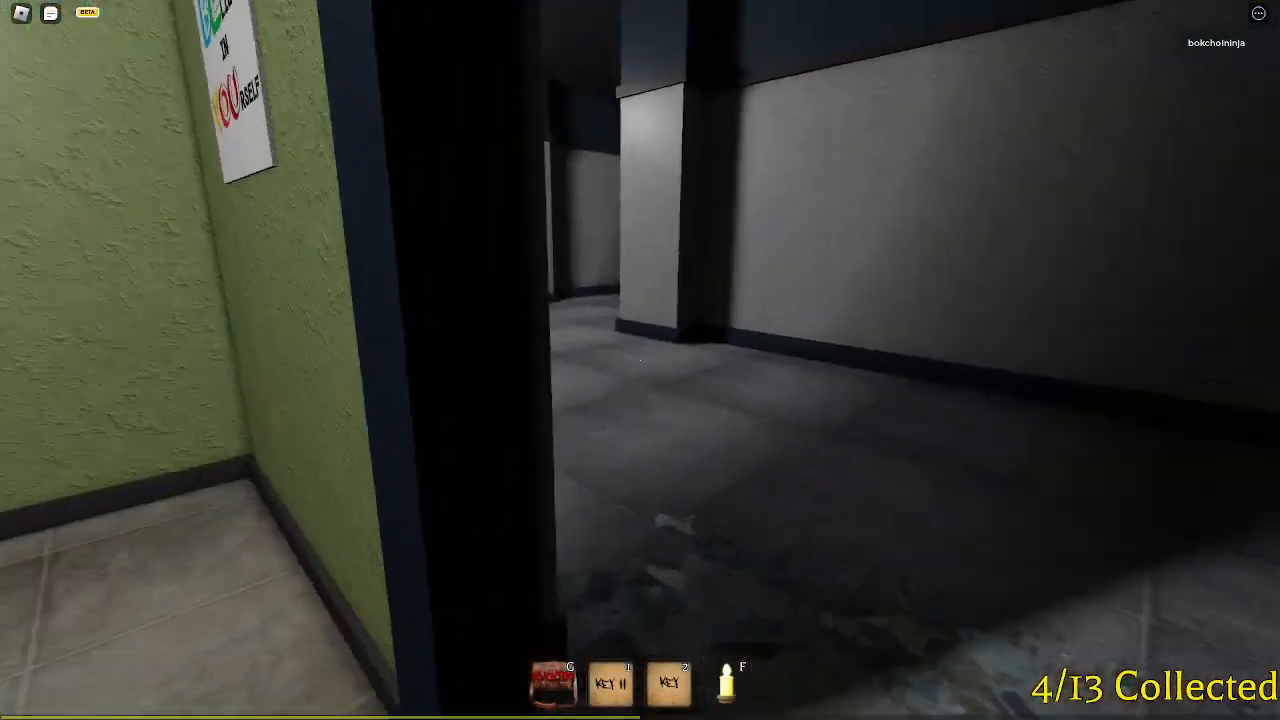
{"action": "mouse_move", "coordinate": [640, 360]}
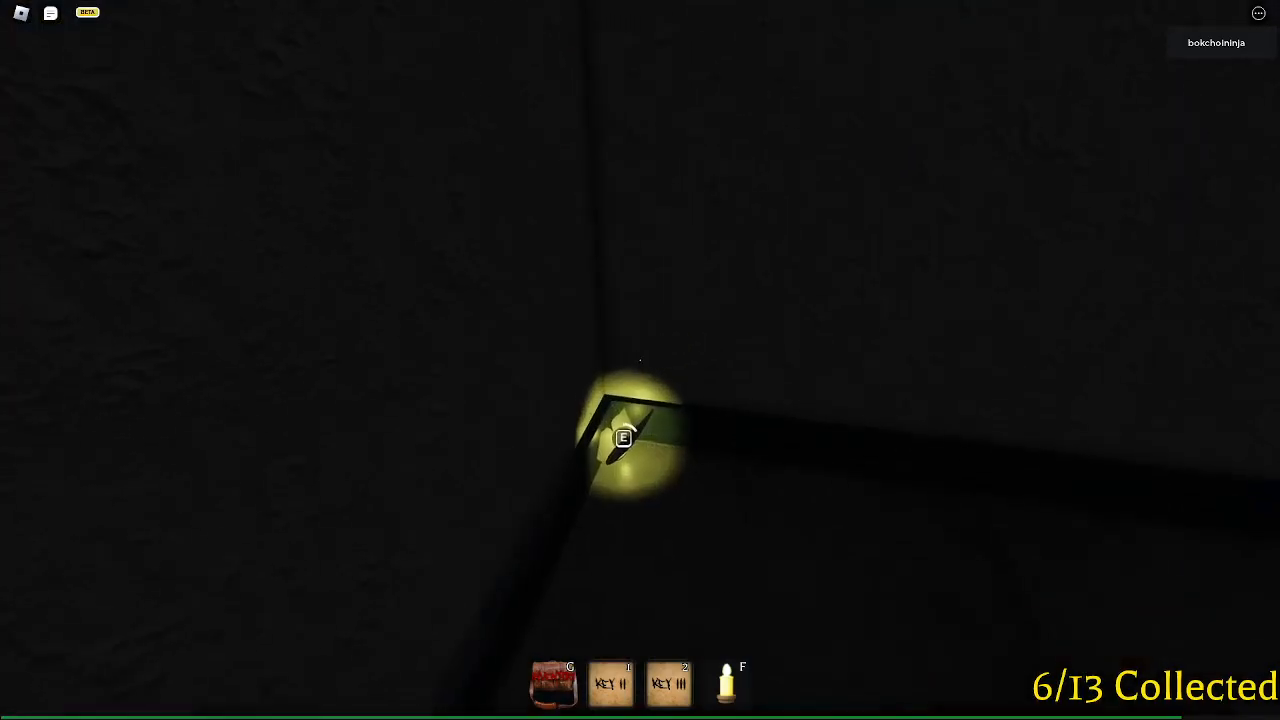
- Collect butterflies in the dark corner, on the floor and on the classroom desk
{"action": "key", "text": "e"}
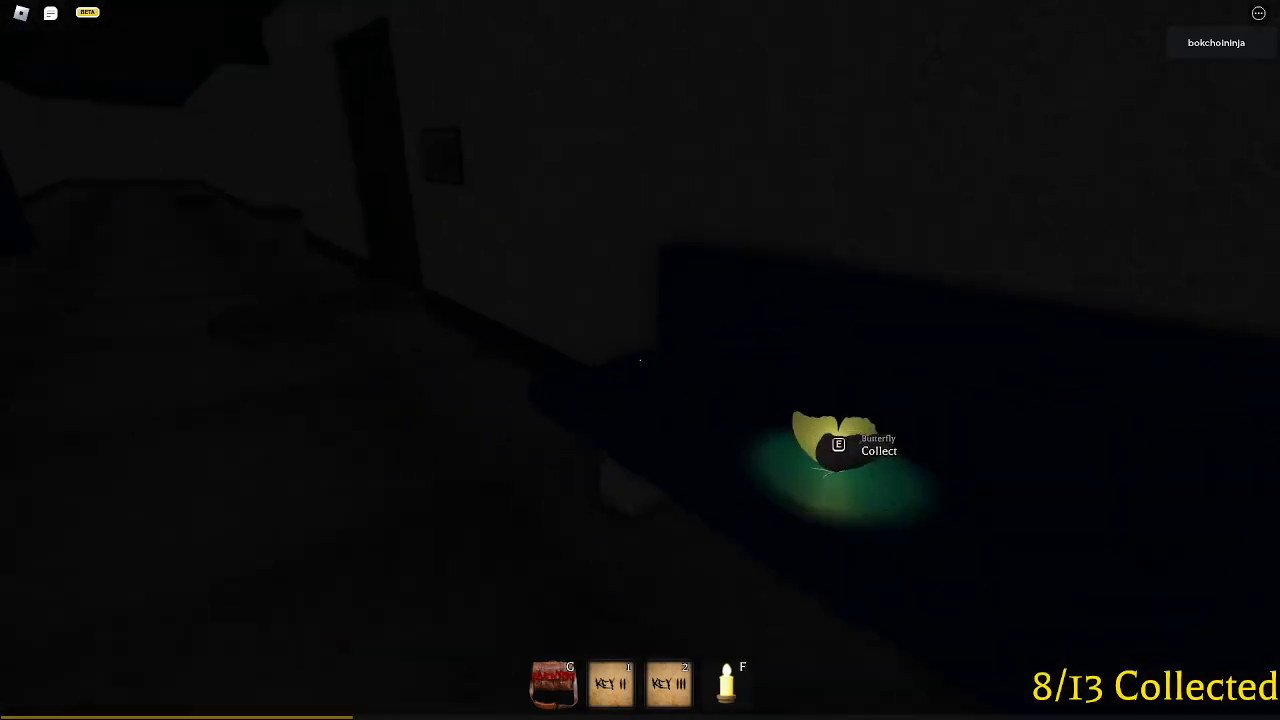
{"action": "key", "text": "e"}
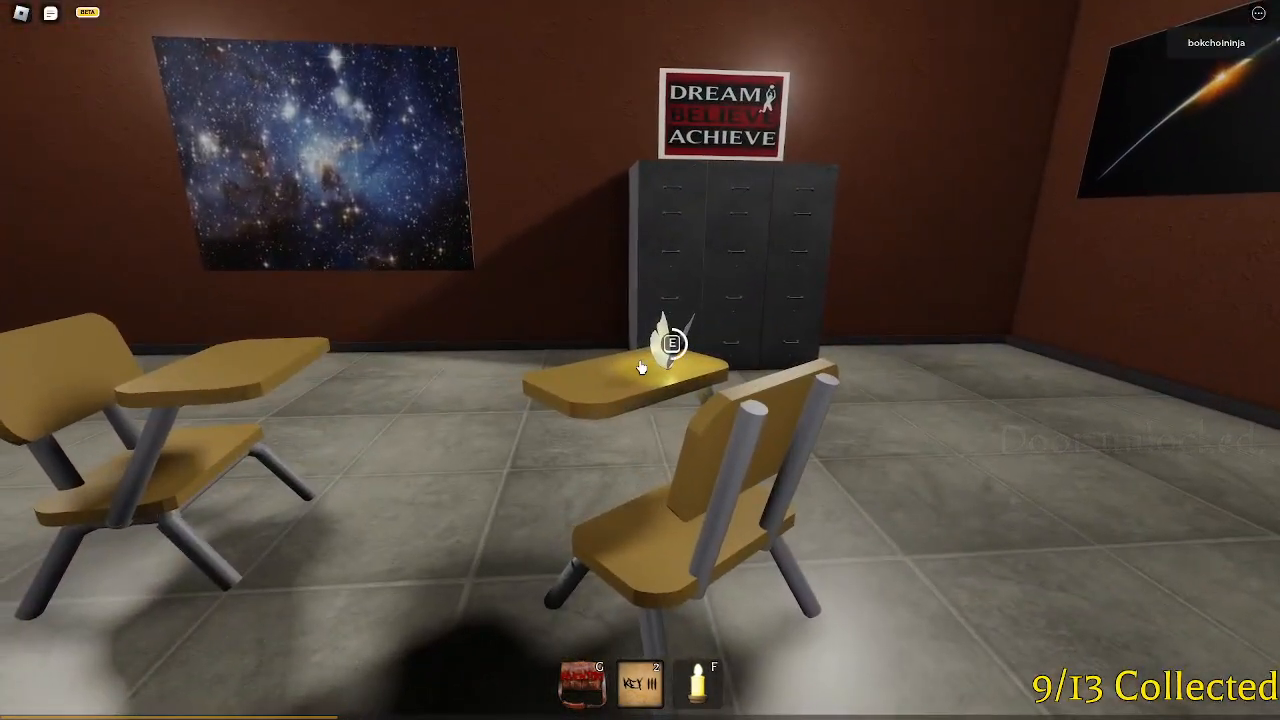
{"action": "left_click", "coordinate": [672, 344]}
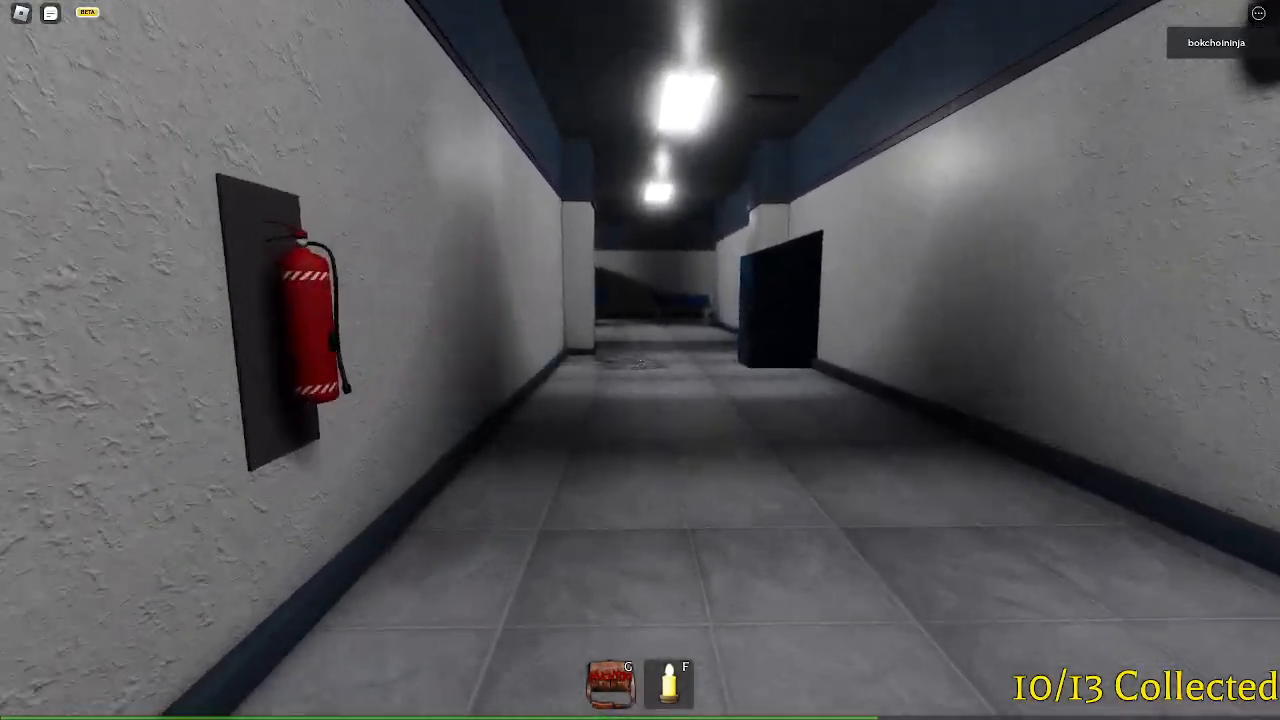
{"action": "key", "text": "w"}
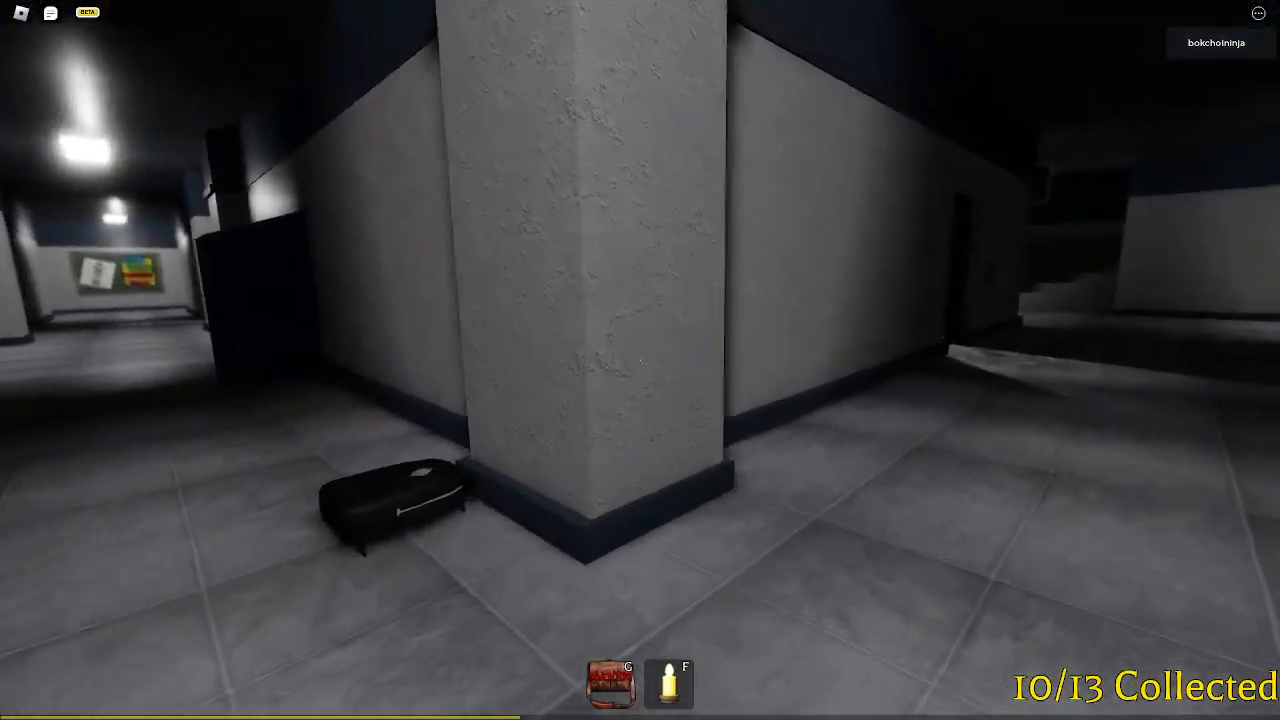
{"action": "mouse_move", "coordinate": [640, 360]}
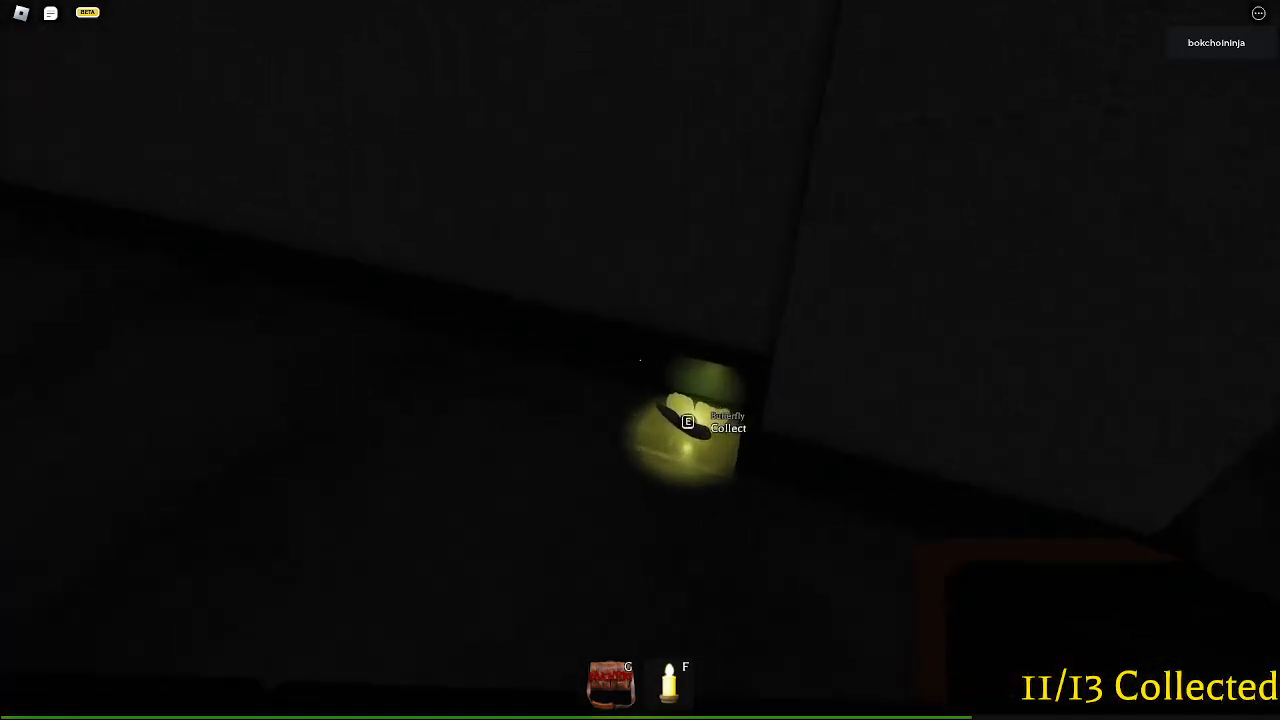
- Collect the dark-corner butterfly and the final one on the classroom shelf
{"action": "key", "text": "e"}
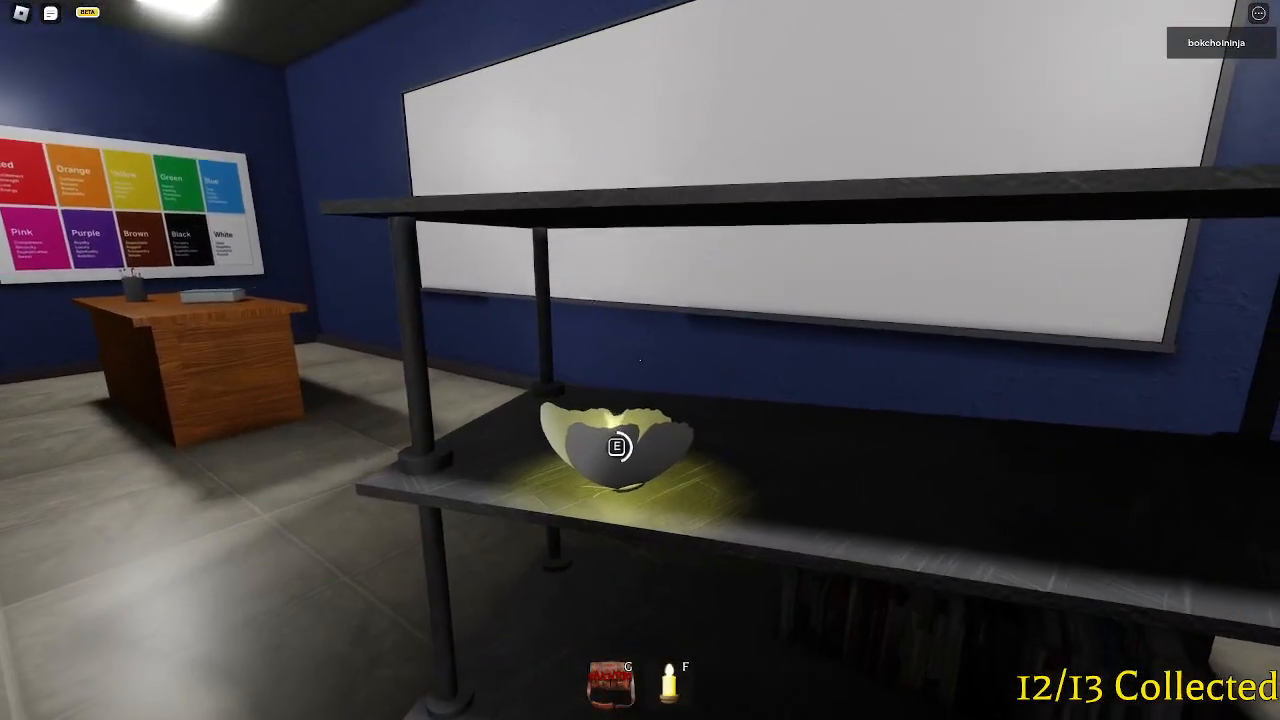
{"action": "key", "text": "e"}
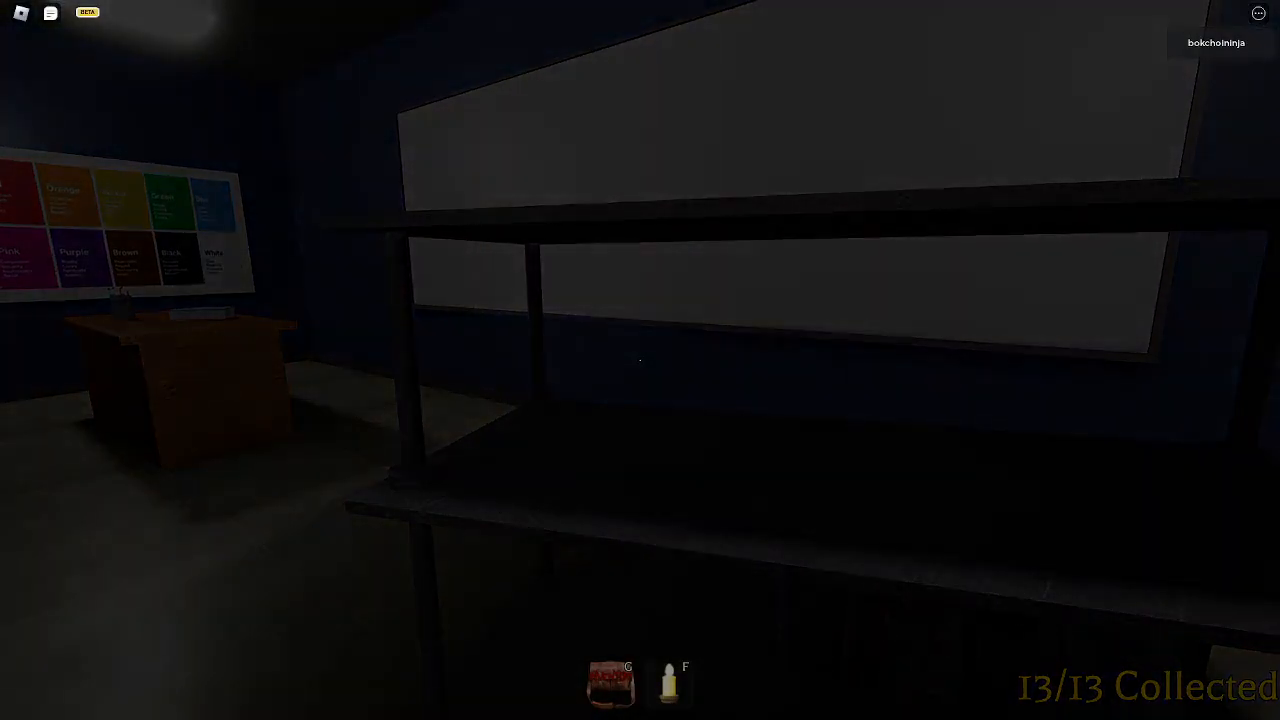